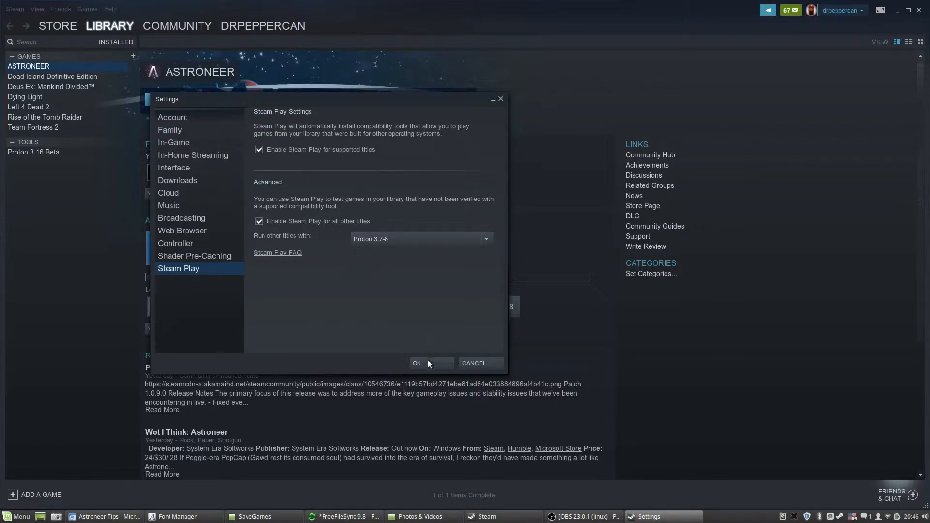
- Confirm Steam Play enabled for all titles with Proton 3.7-8
left_click(417, 363)
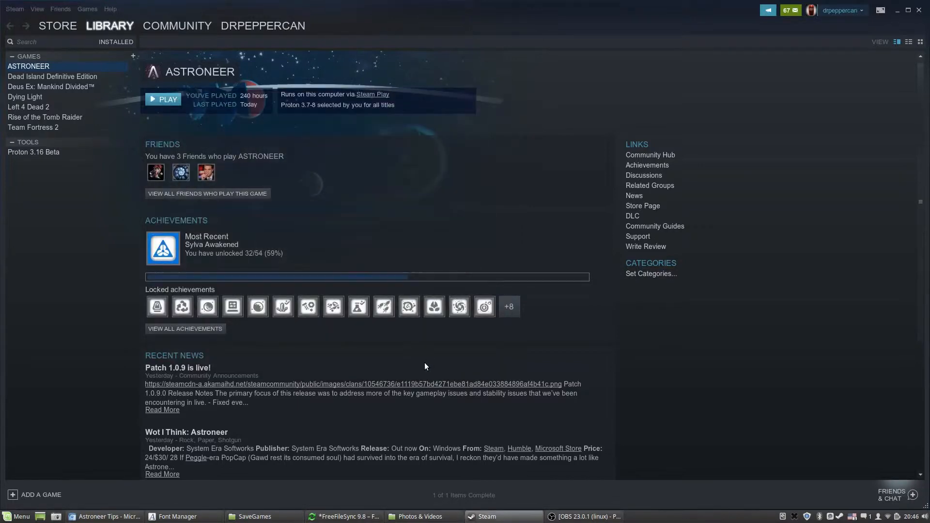
mouse_move(416, 212)
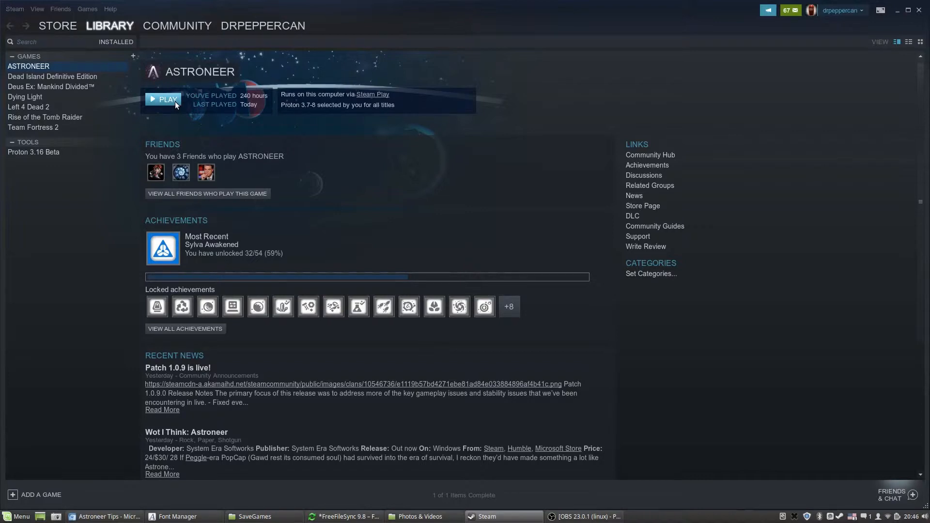
- Play Astroneer from the library in normal 'Play ASTRONEER' mode
left_click(167, 99)
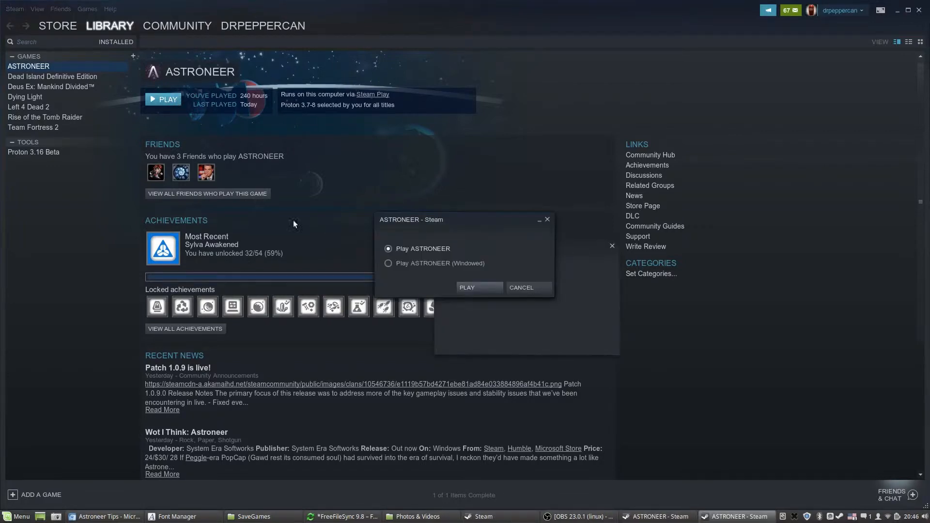
left_click(466, 289)
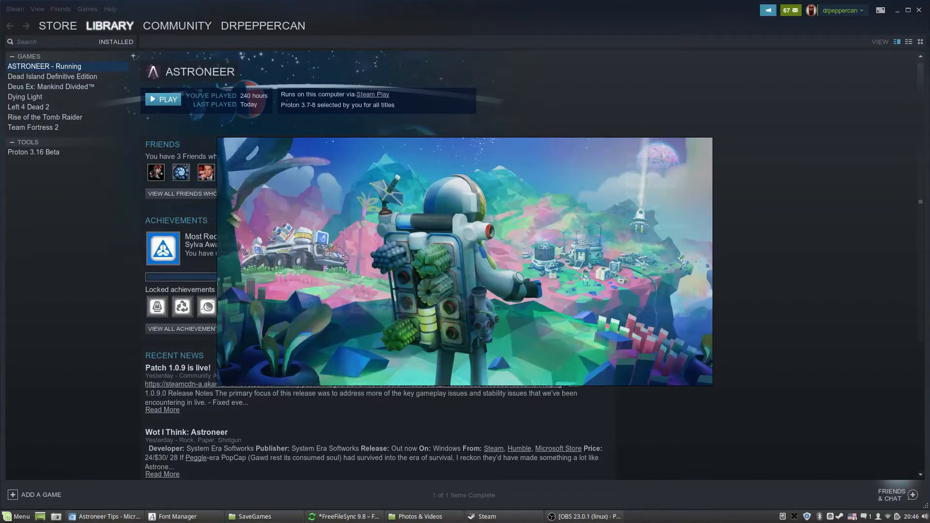
left_click(167, 99)
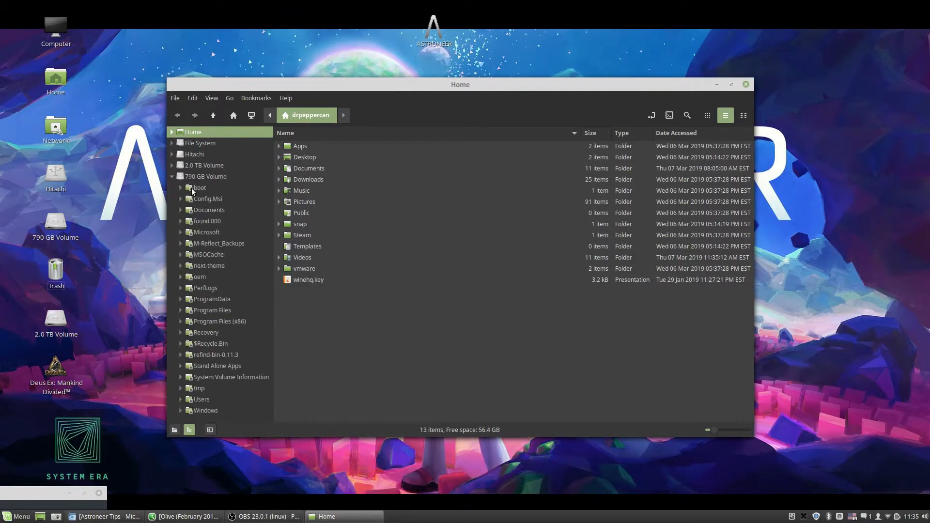
mouse_move(200, 236)
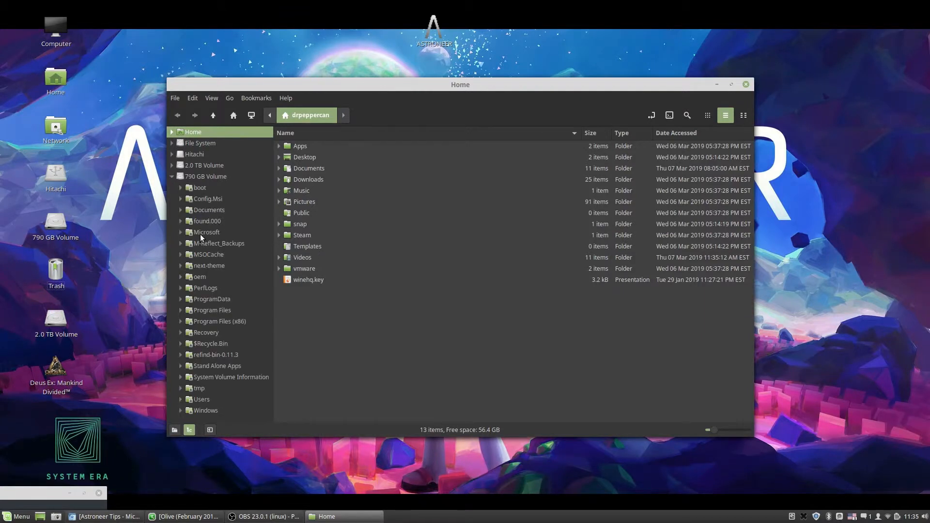
mouse_move(191, 402)
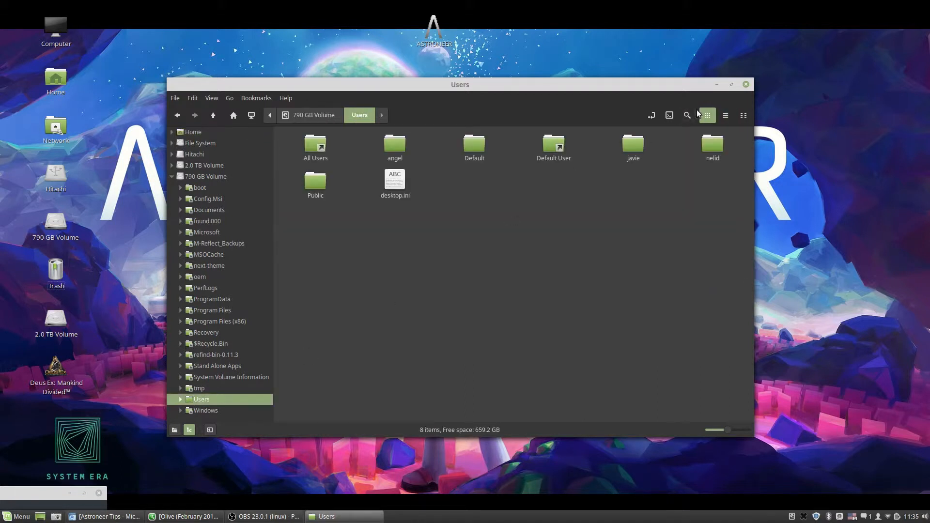
- Search Users on the 790 GB Volume for 'savegames' and open Astroneer's SaveGames folder
left_click(687, 116)
type("savegames")
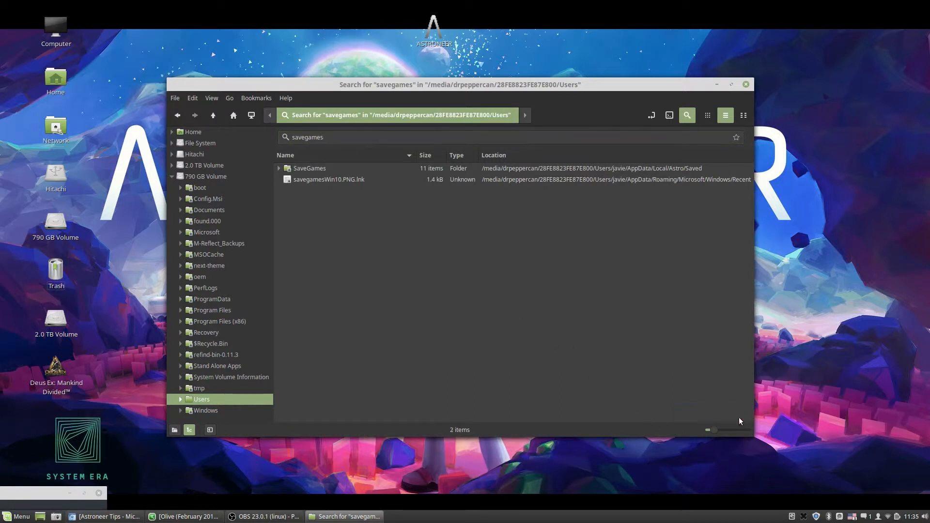
mouse_move(290, 172)
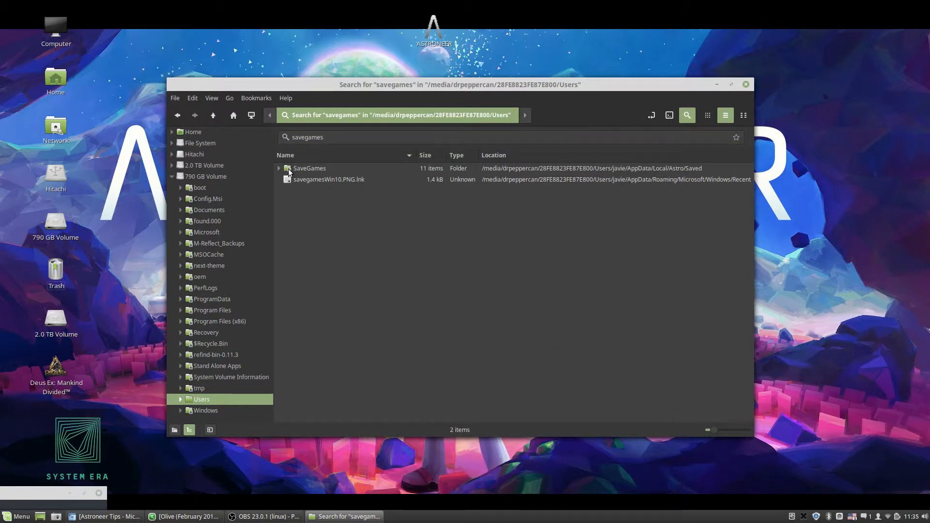
double_click(309, 168)
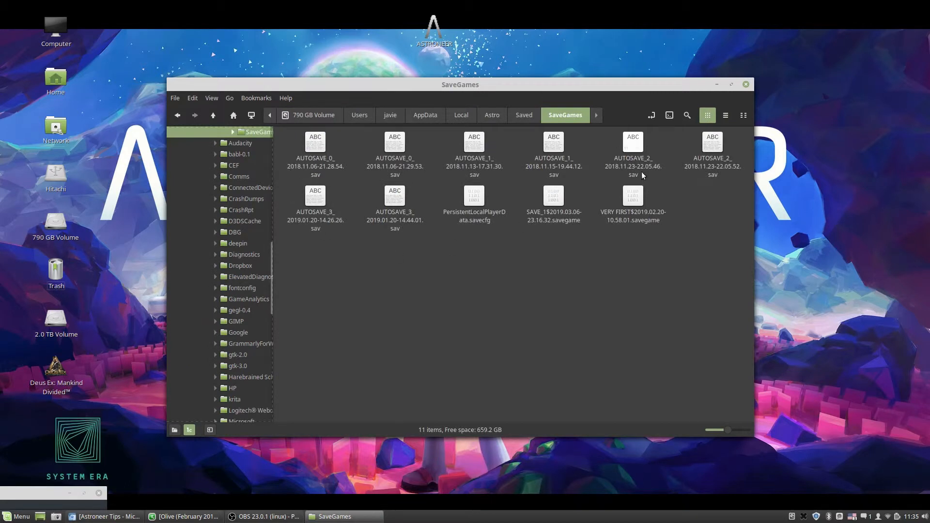
- Sort the saves newest first in list view and copy SAVE_1$2019.03.06-23.16.32.savegame
left_click(725, 115)
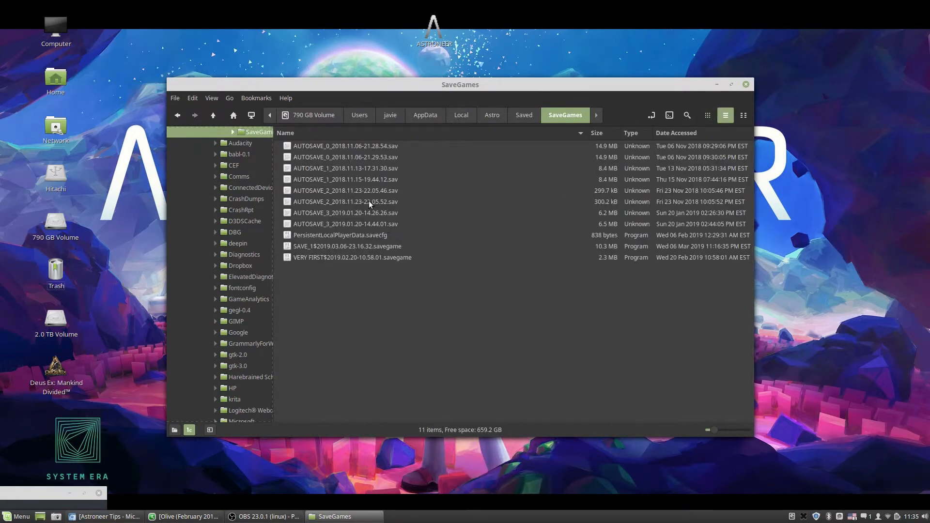
mouse_move(587, 140)
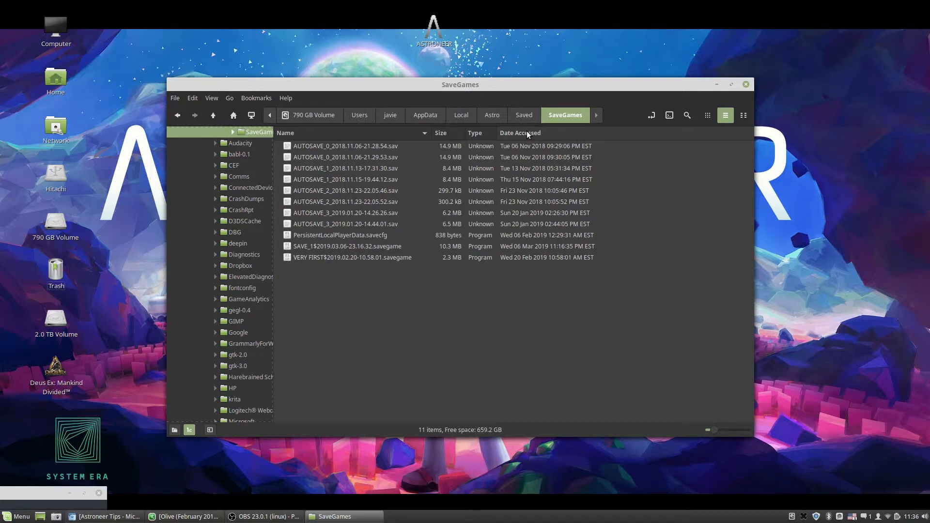
left_click(520, 132)
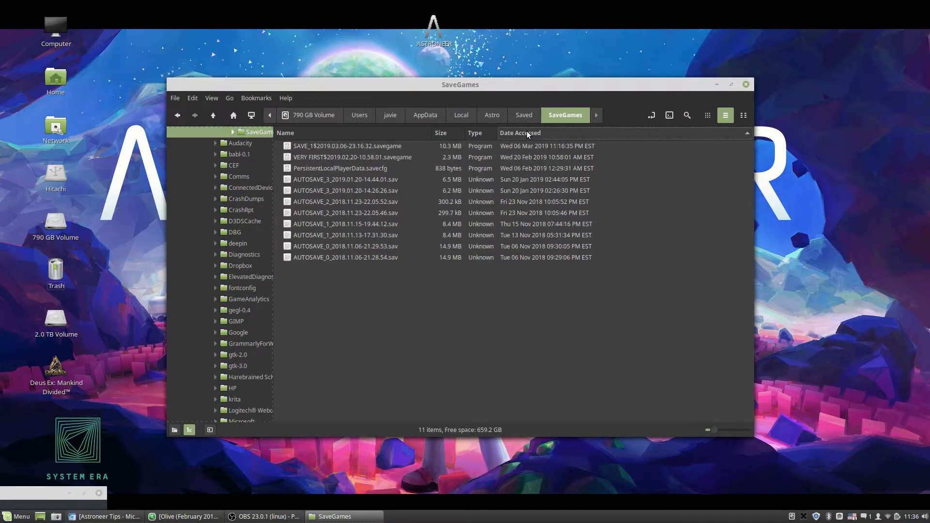
mouse_move(323, 169)
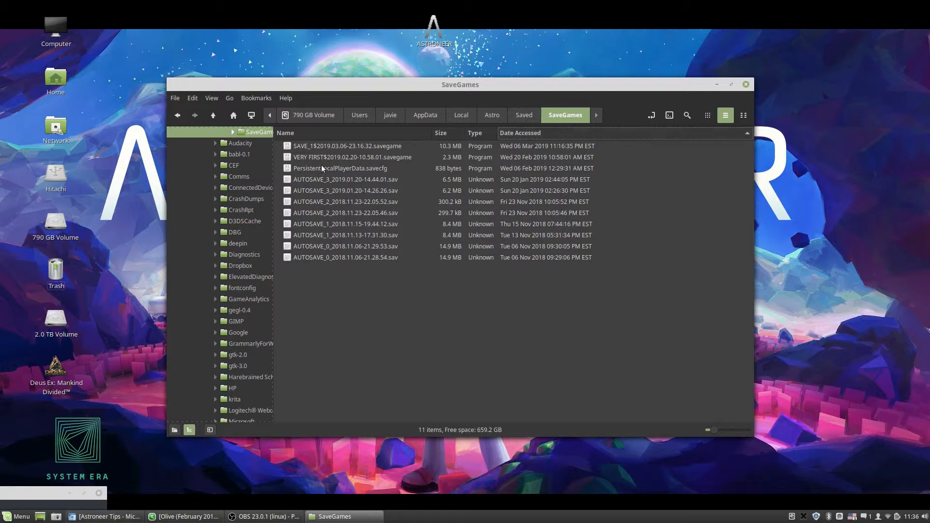
left_click(347, 146)
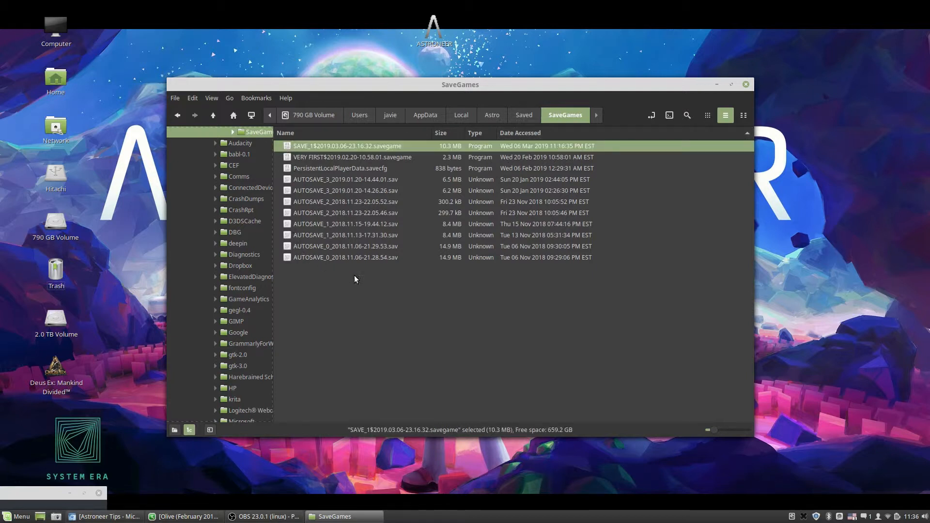
mouse_move(375, 269)
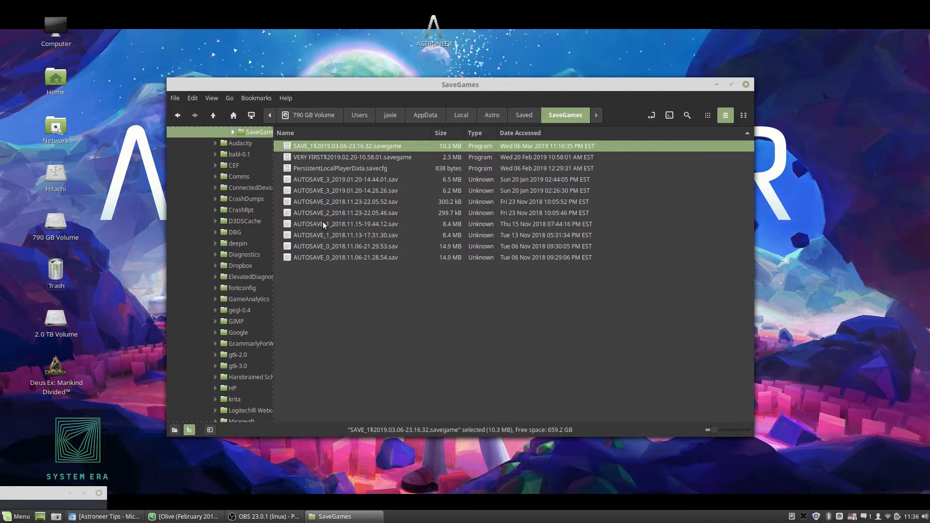
right_click(347, 146)
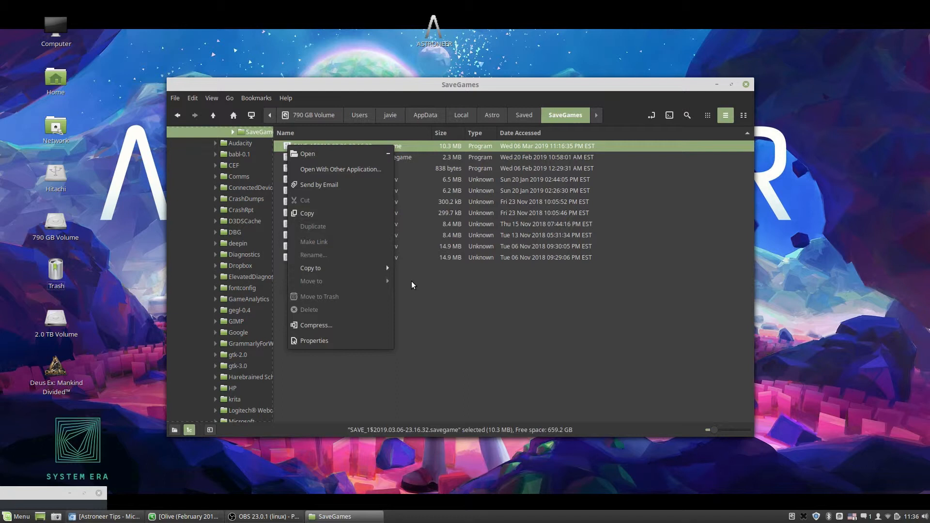
left_click(412, 285)
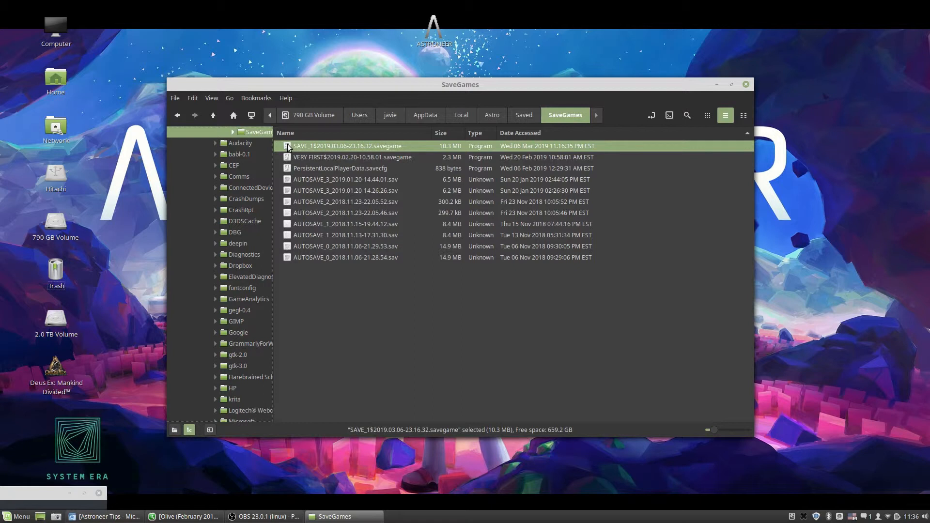
mouse_move(291, 280)
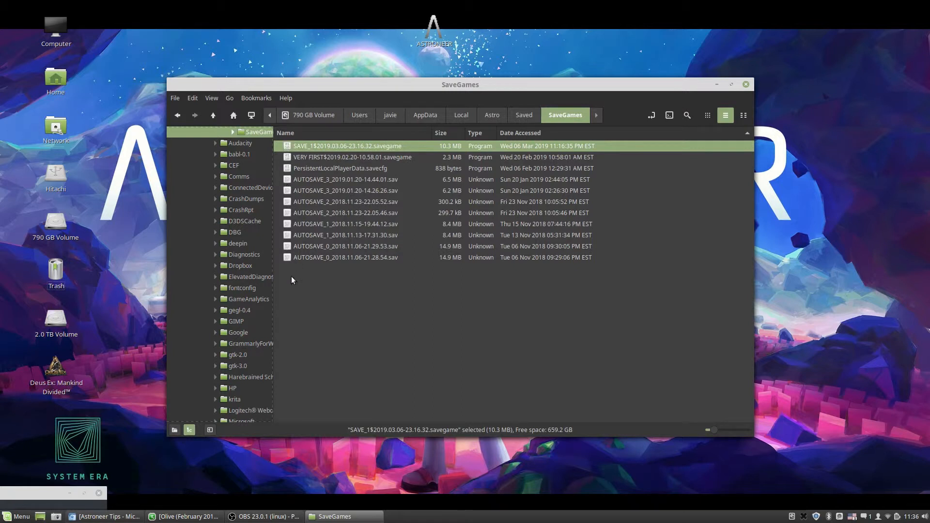
mouse_move(269, 196)
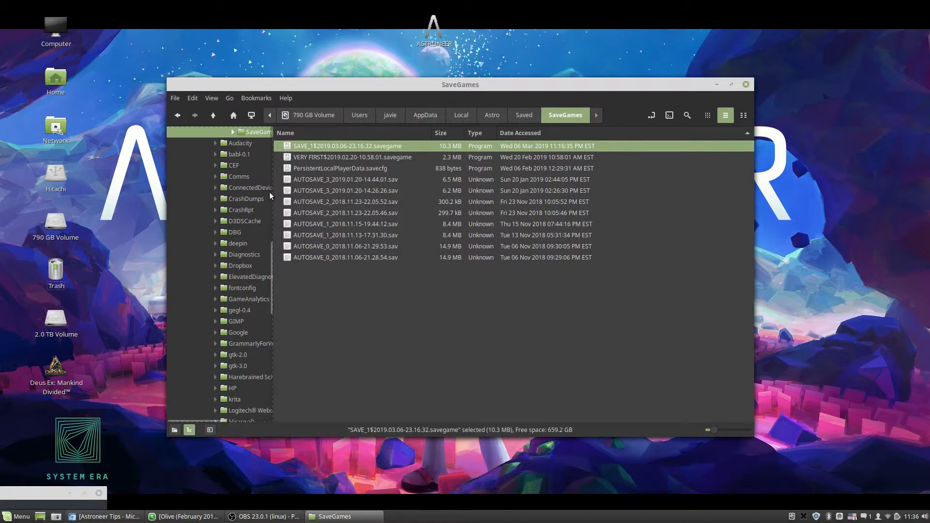
mouse_move(266, 152)
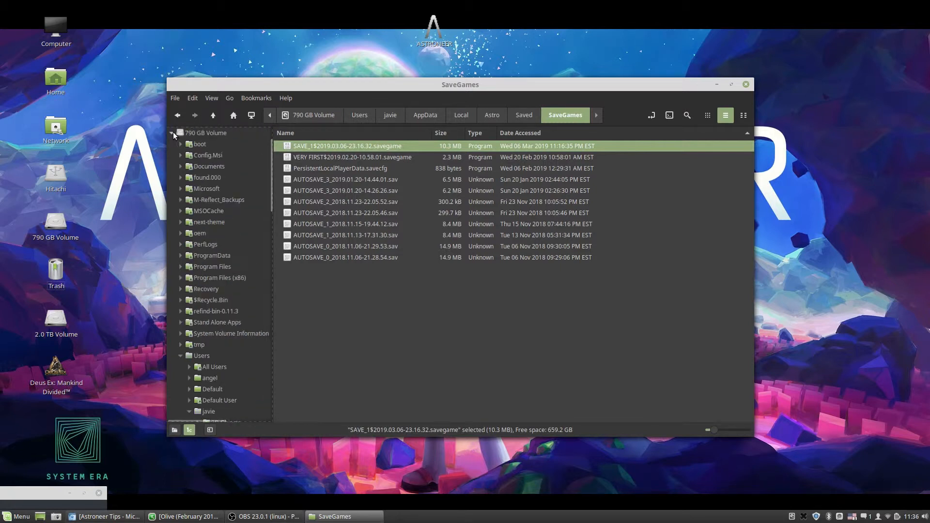
- Search the home Steam folder for a savegames folder, finding nothing
left_click(314, 116)
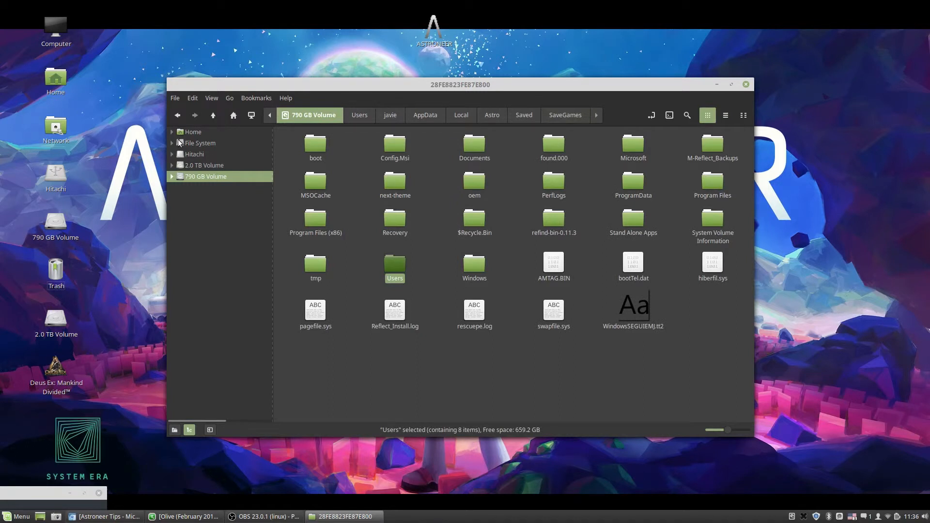
left_click(171, 132)
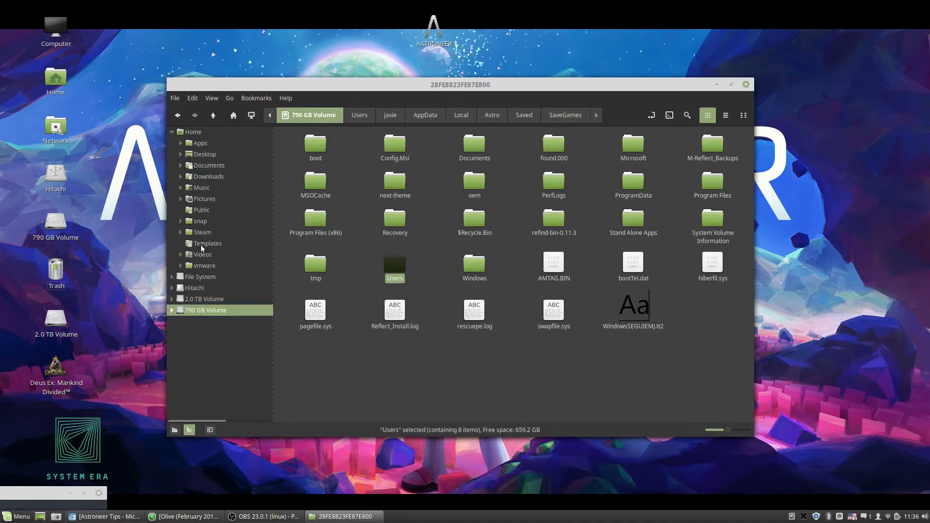
mouse_move(190, 236)
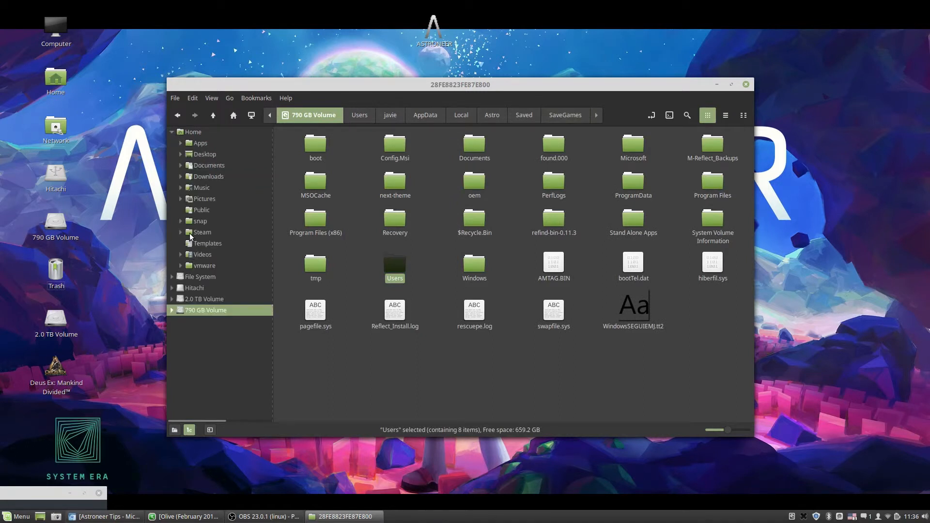
mouse_move(193, 252)
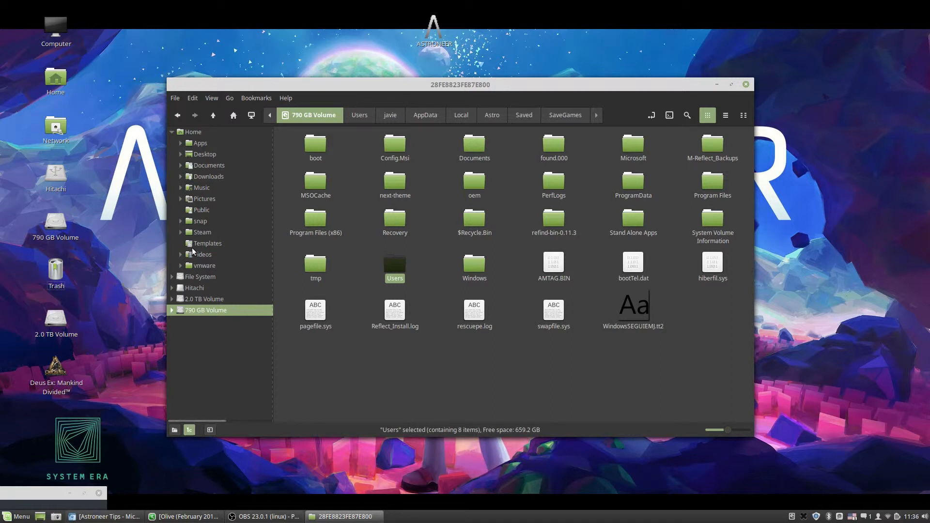
mouse_move(193, 233)
type("s")
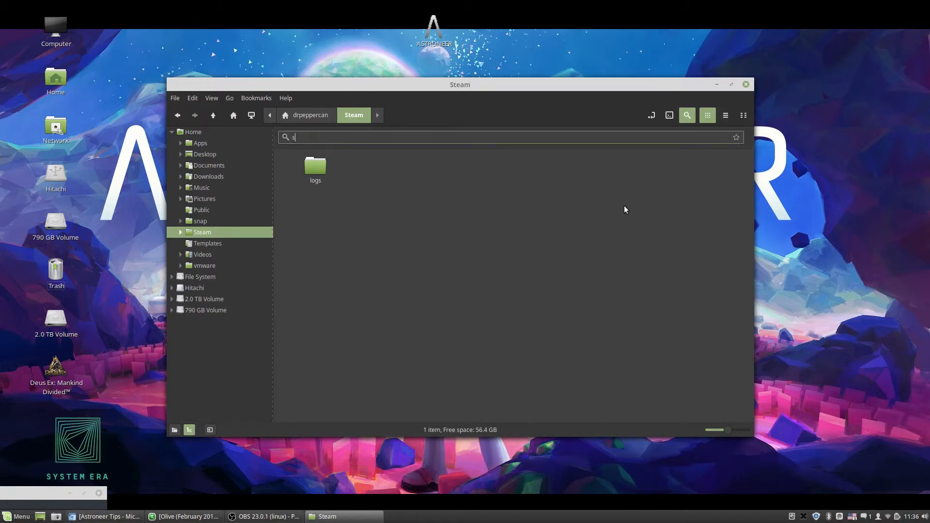
type("avegames")
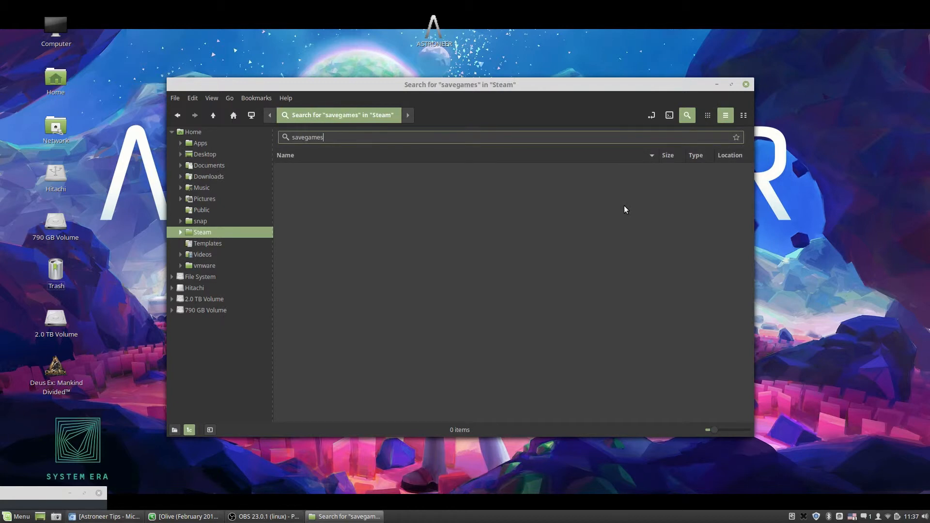
mouse_move(559, 207)
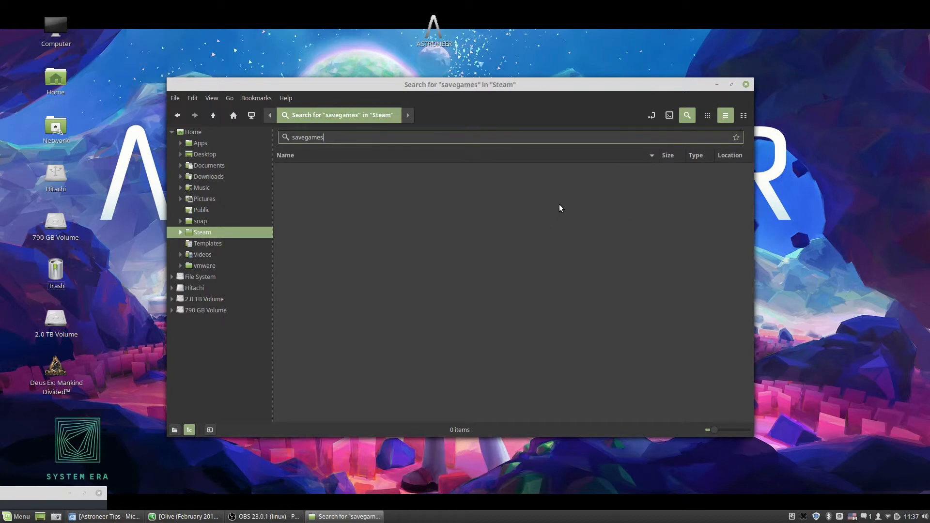
mouse_move(498, 233)
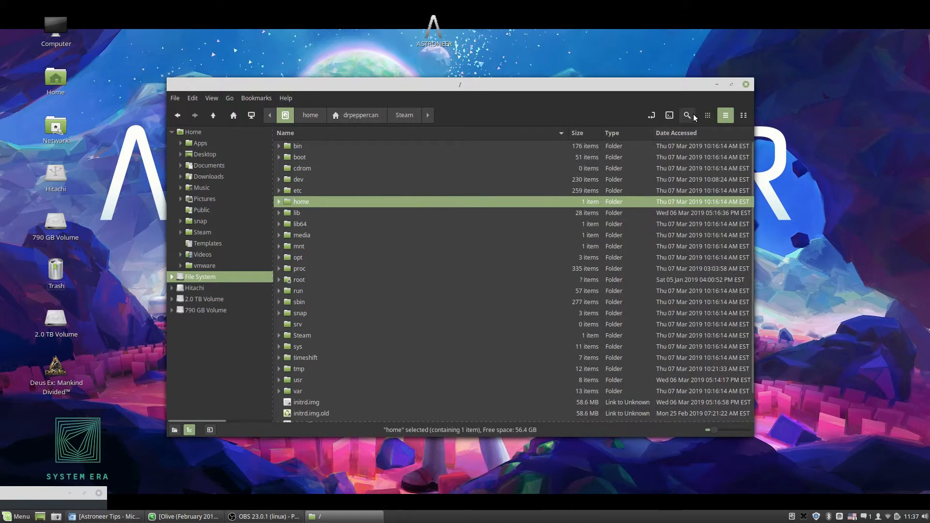
- Browse from the root Steam folder to Astroneer's Proton SaveGames folder under drive_c
left_click(686, 115)
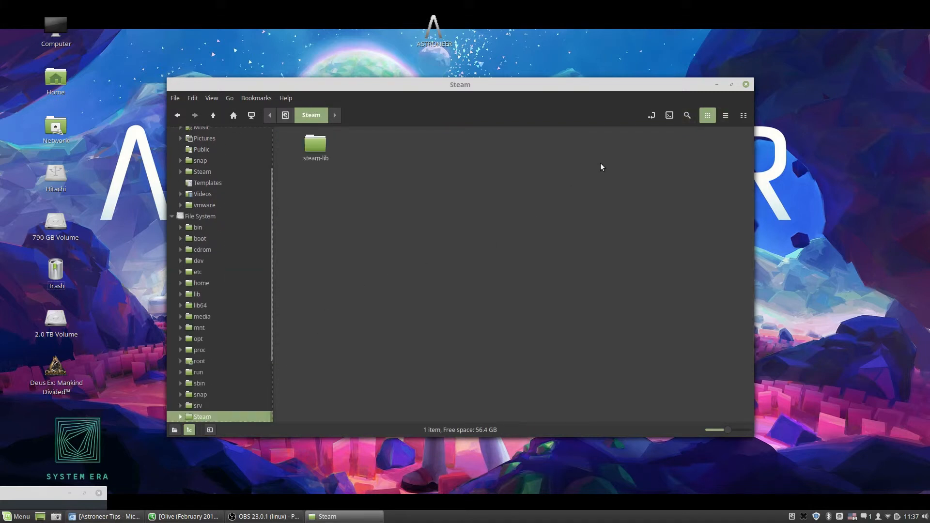
type("sa")
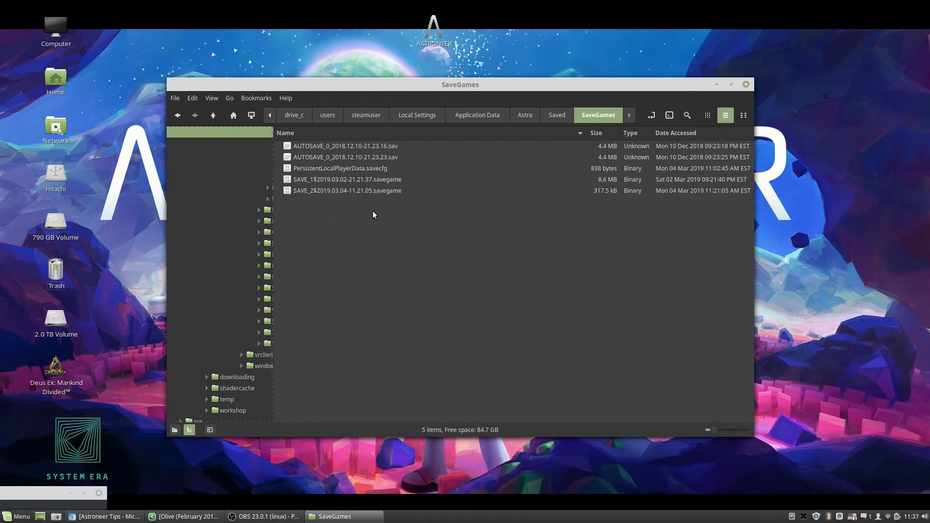
mouse_move(372, 229)
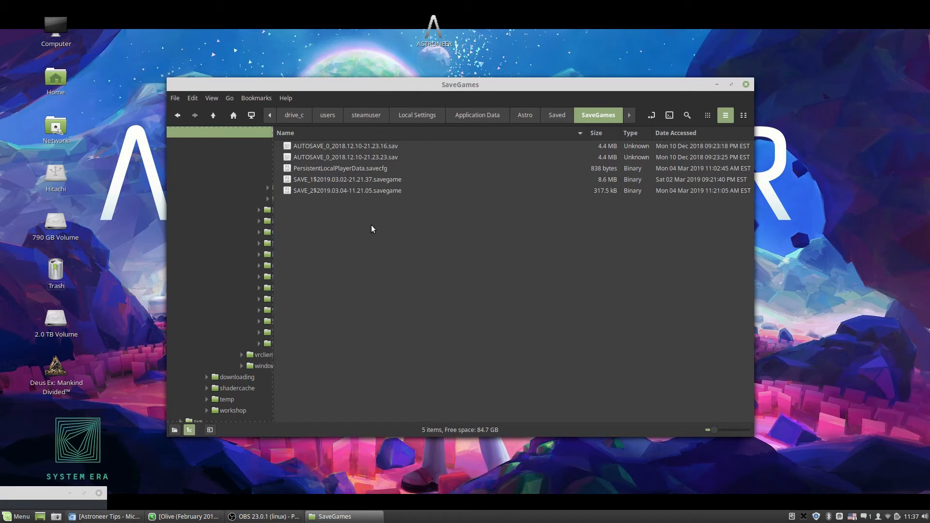
mouse_move(402, 227)
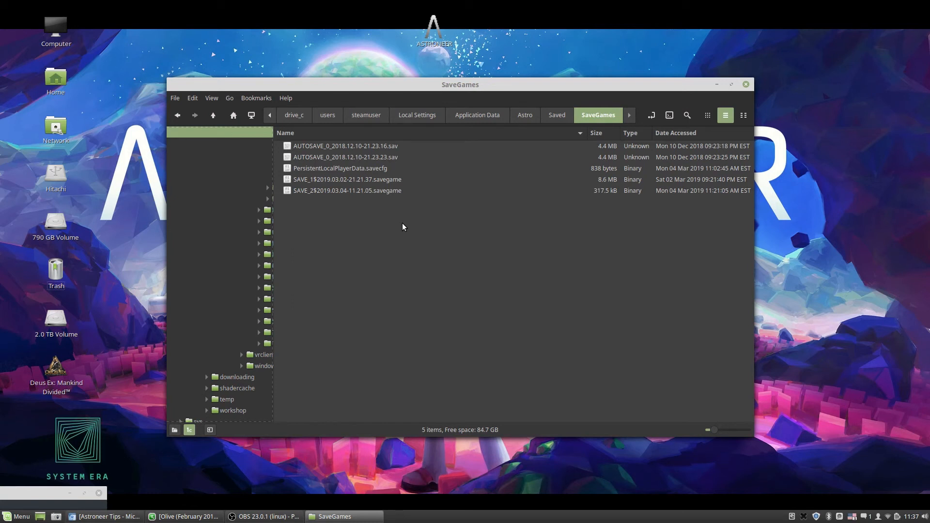